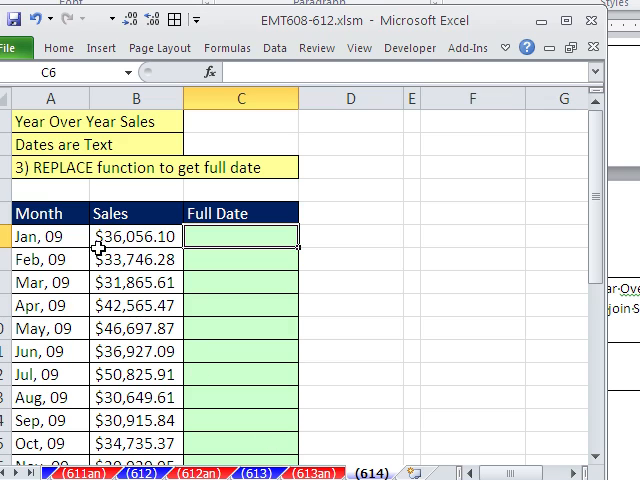
Select the month labels and enter the sample full date 'Jan, 1, 2009'
left_click(50, 236)
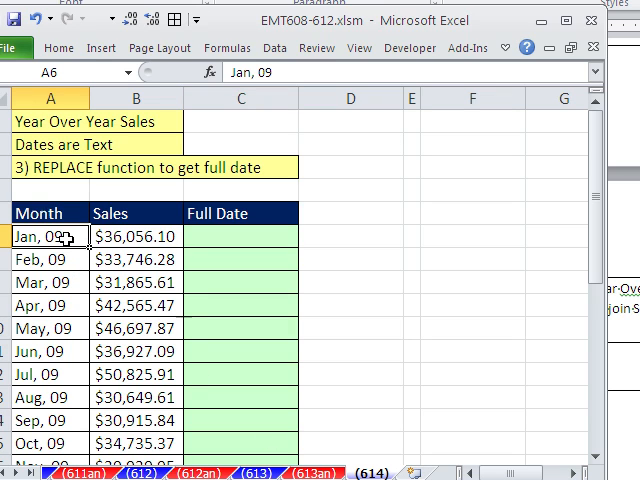
left_click_drag(50, 236, 50, 443)
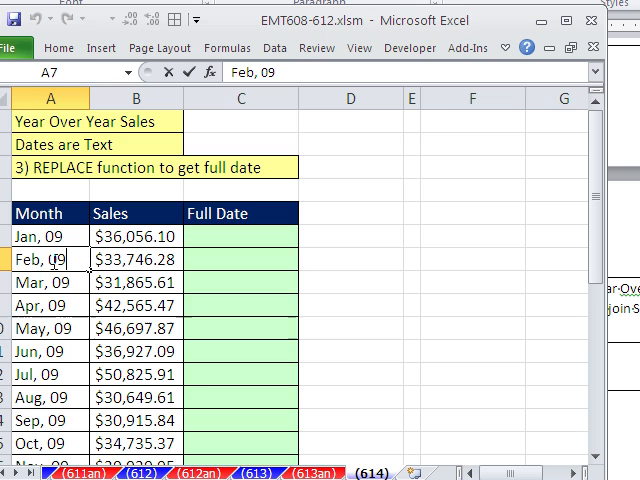
scroll("down", 3)
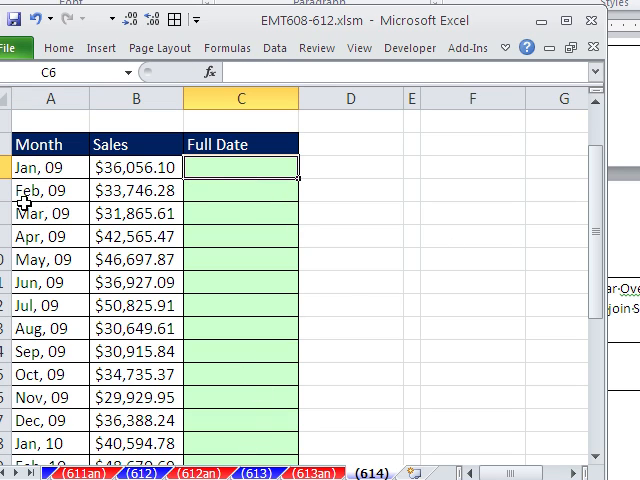
mouse_move(152, 190)
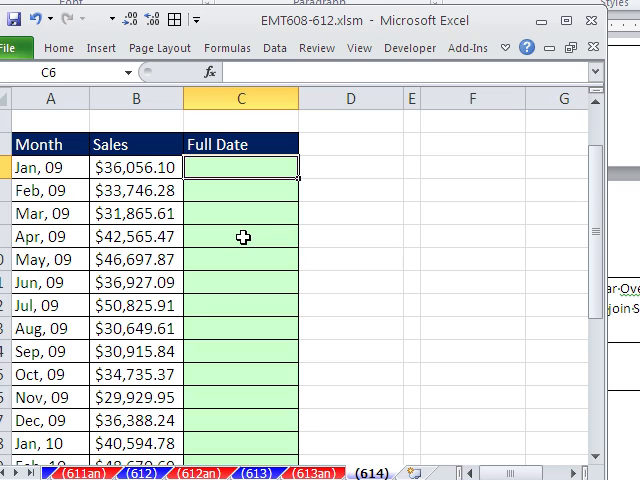
mouse_move(210, 256)
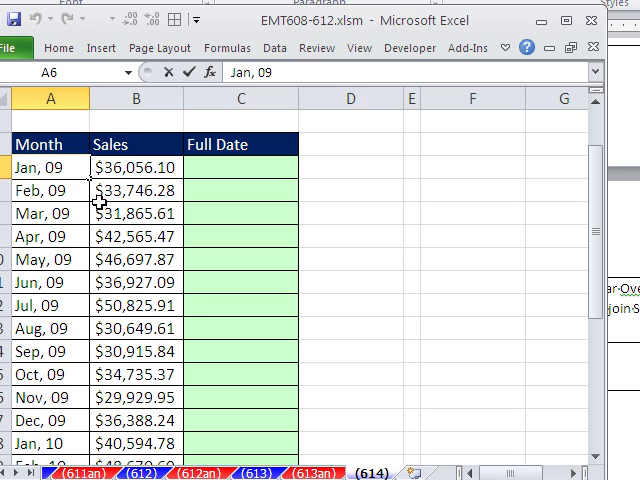
type("1")
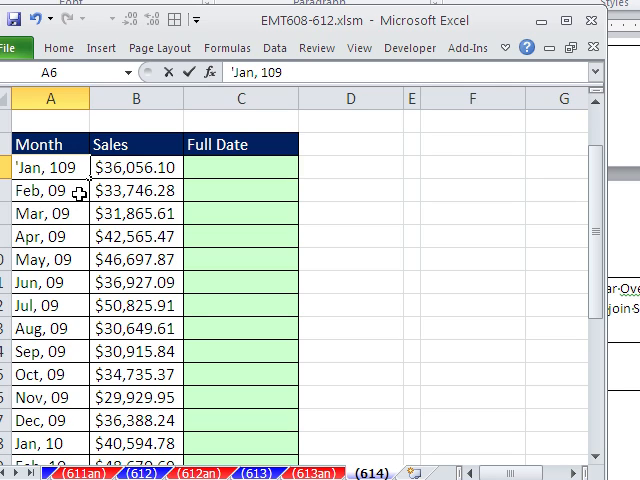
type("Jan, 1, 2009")
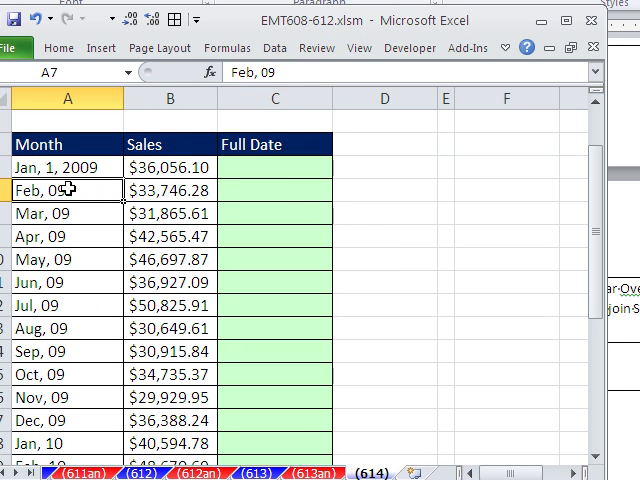
mouse_move(68, 213)
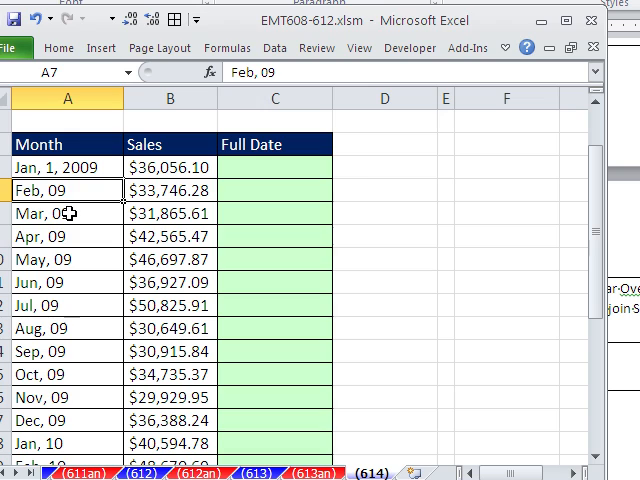
mouse_move(62, 221)
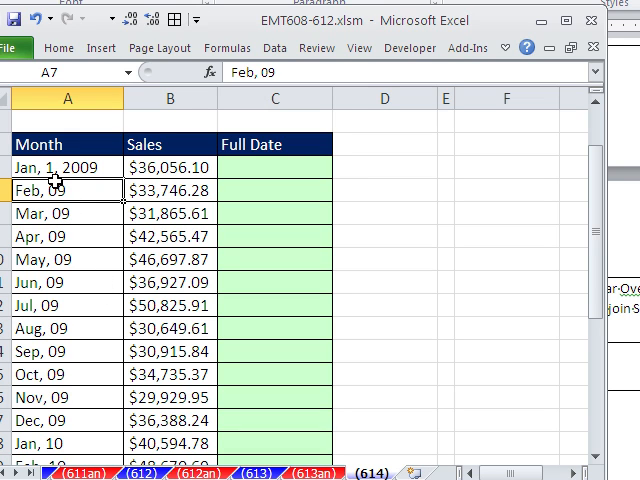
mouse_move(97, 189)
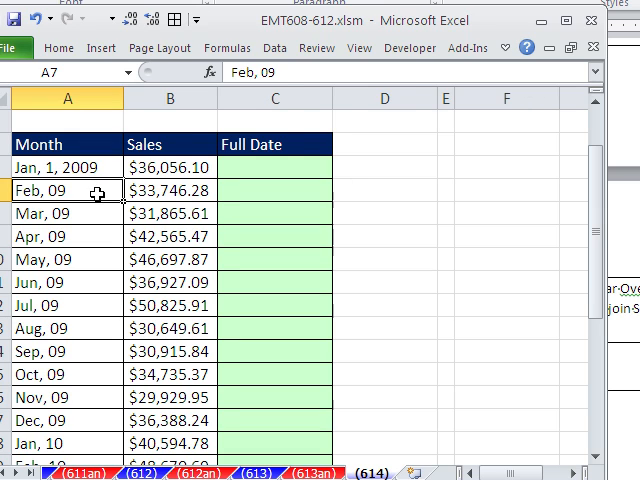
Start a REPLACE formula in C6 reading A6, starting at position 6, replacing 0 characters
left_click(50, 145)
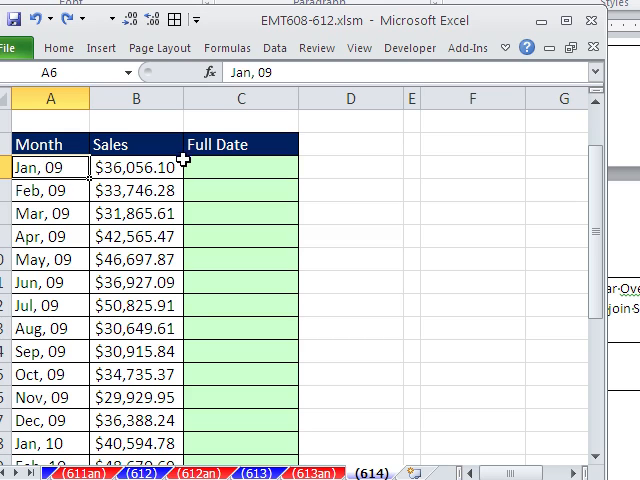
type("=")
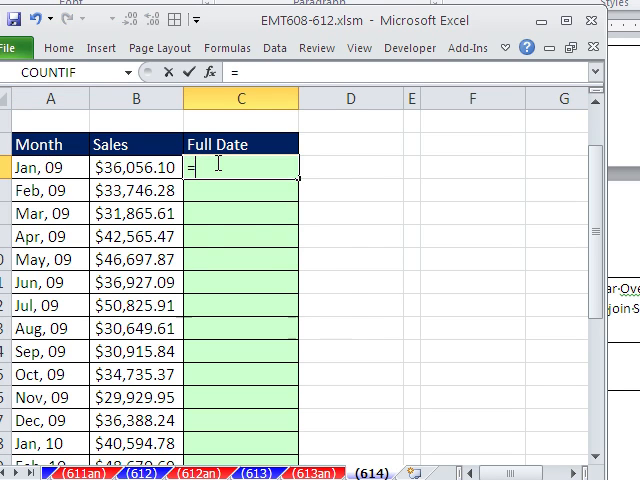
type("=REPLACE(")
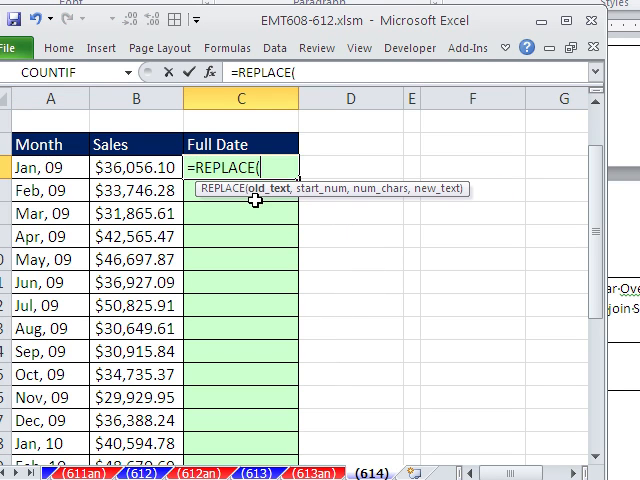
left_click(50, 167)
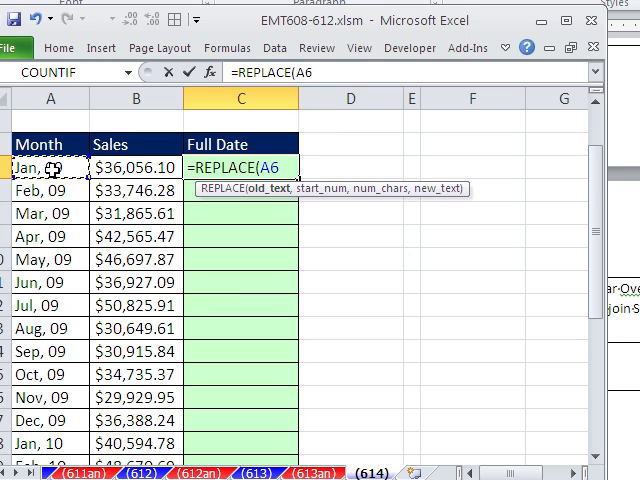
type(",")
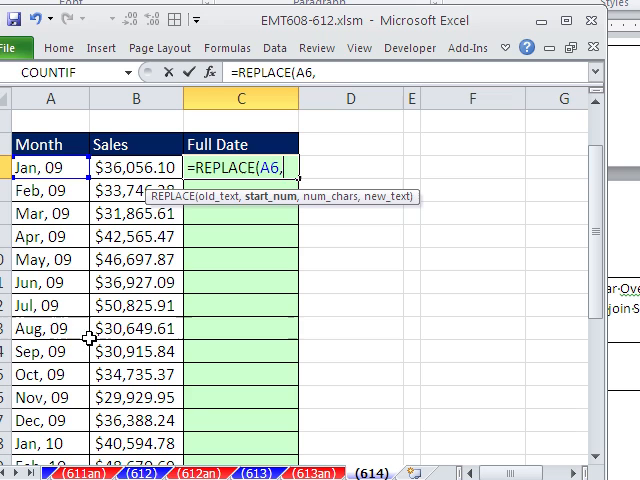
scroll("down", 3)
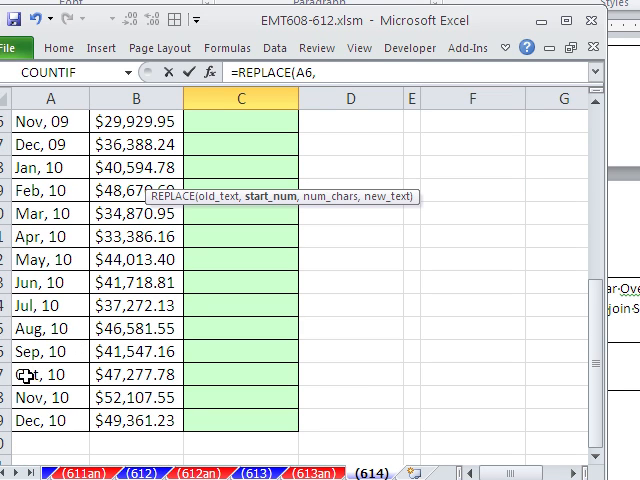
scroll("up", 3)
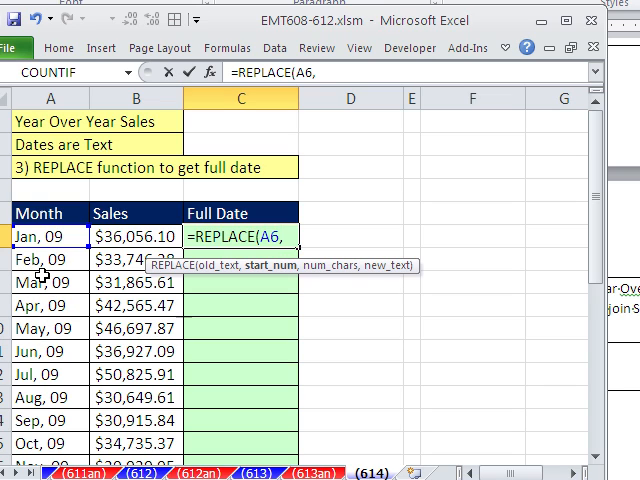
mouse_move(32, 275)
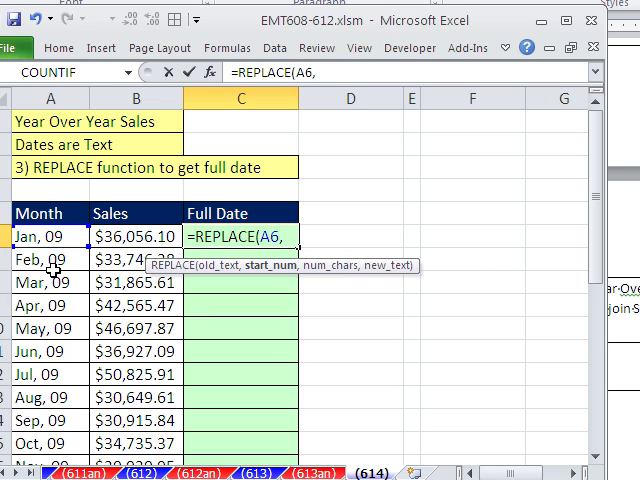
mouse_move(118, 330)
type("6,")
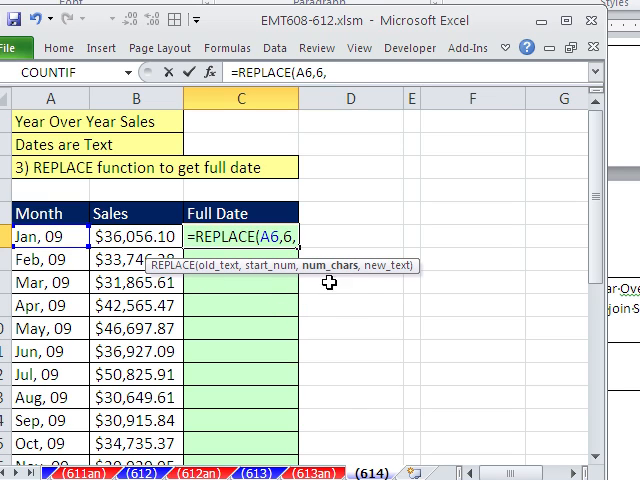
type("0")
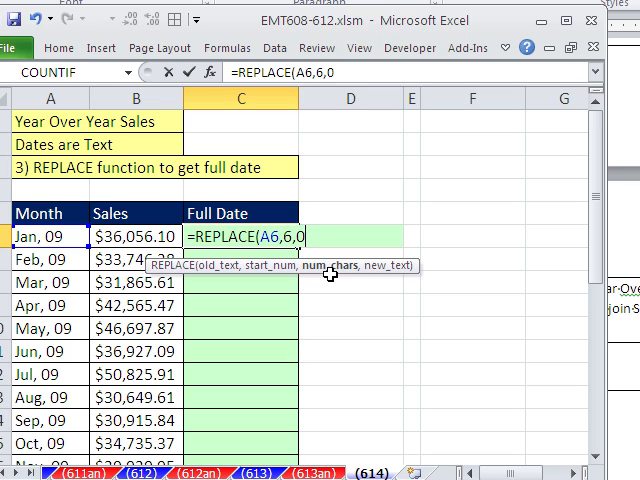
mouse_move(335, 275)
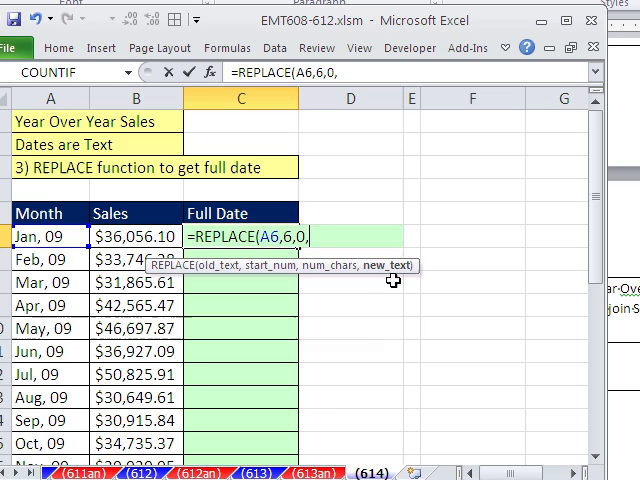
type("\"")
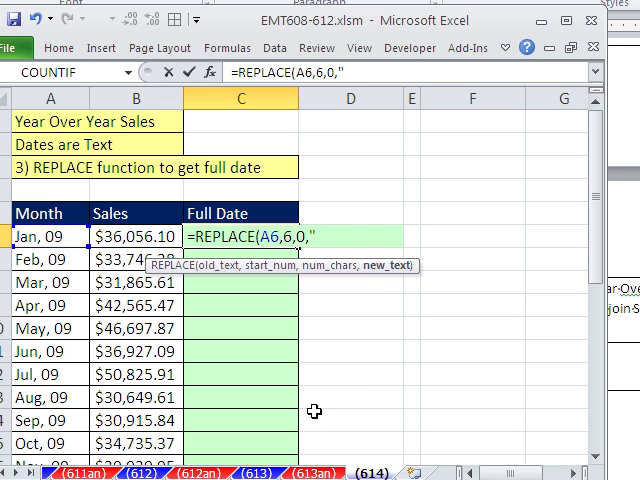
type("1, 20\")")
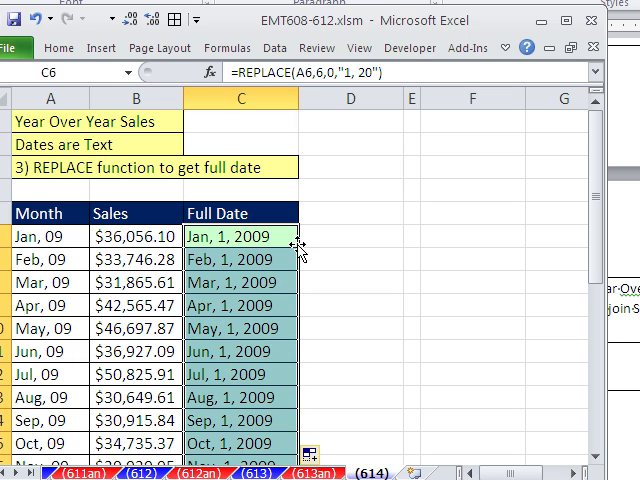
mouse_move(333, 155)
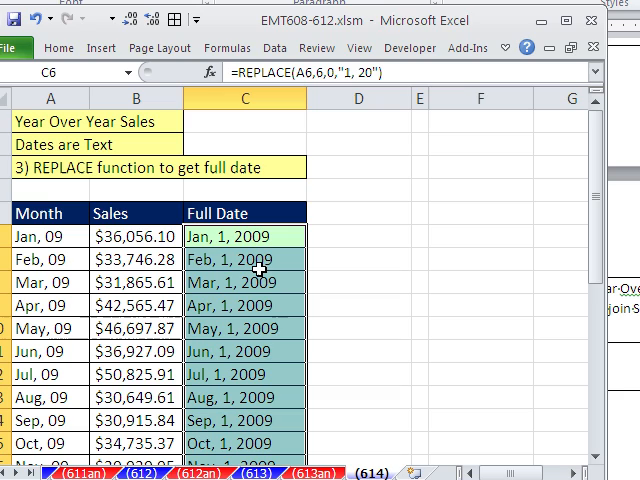
mouse_move(258, 262)
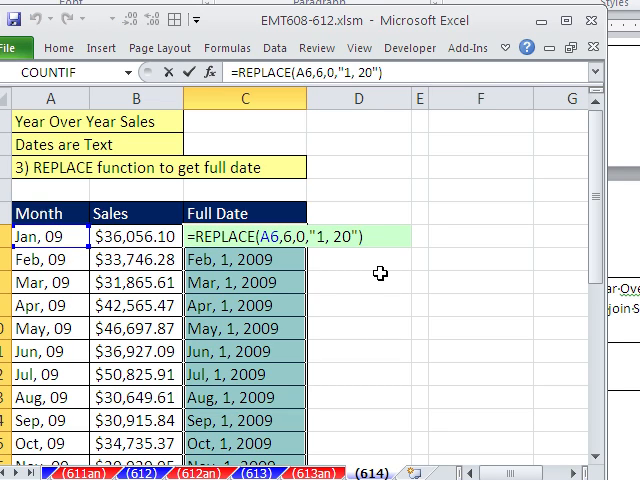
mouse_move(407, 285)
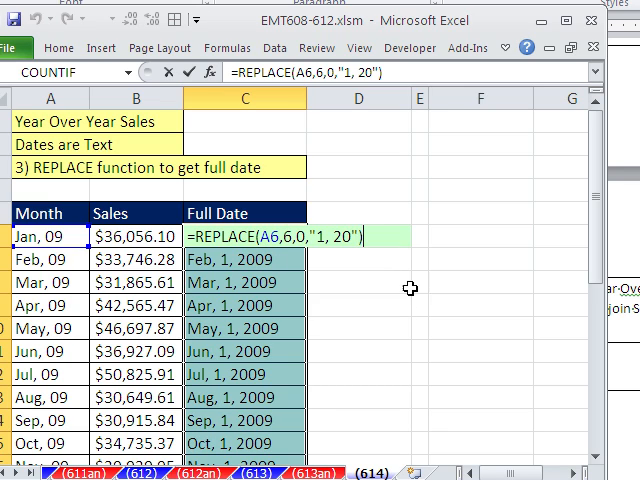
mouse_move(405, 314)
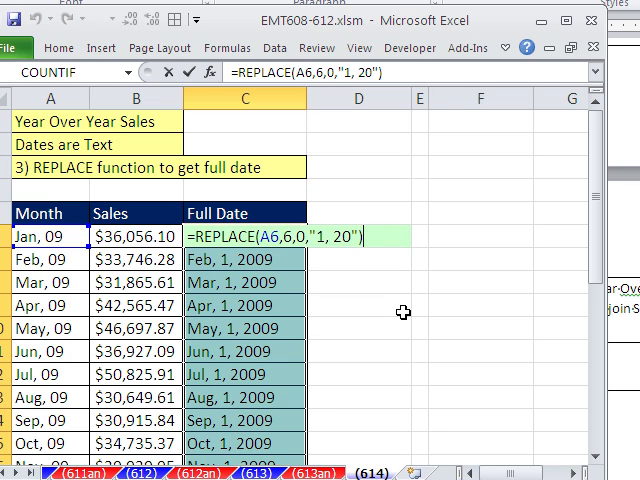
Edit the C6 Full Date formula, trying +0 and *1 coercions, so it yields real dates
type("+0")
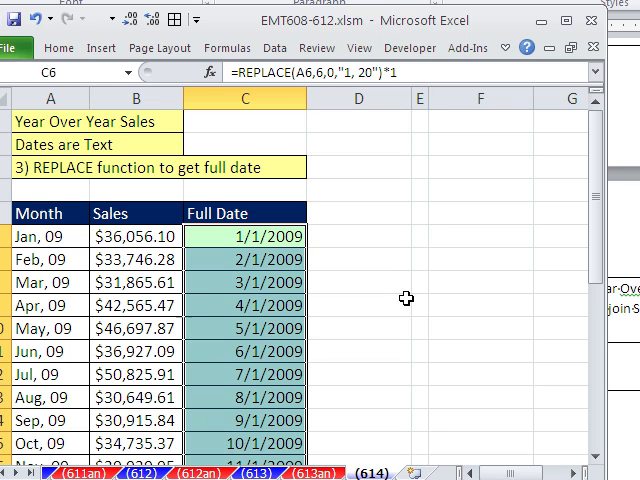
double_click(244, 236)
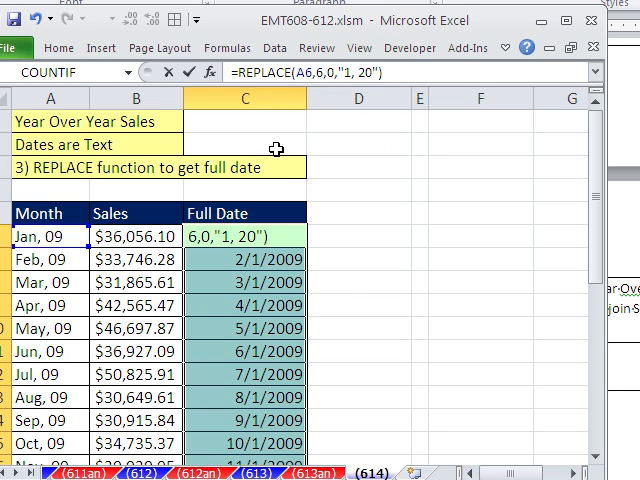
type("*1")
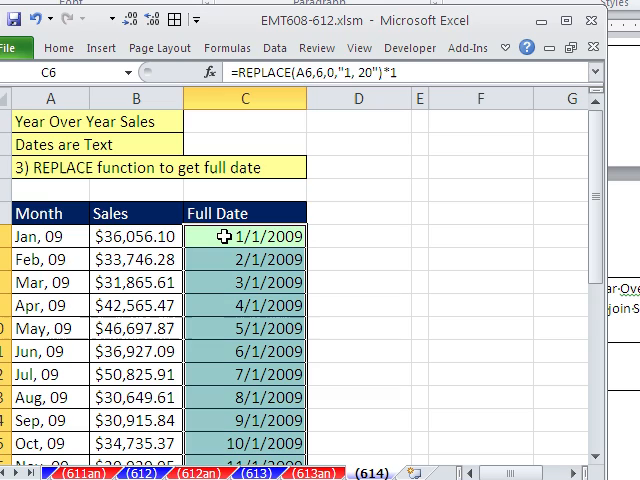
double_click(243, 236)
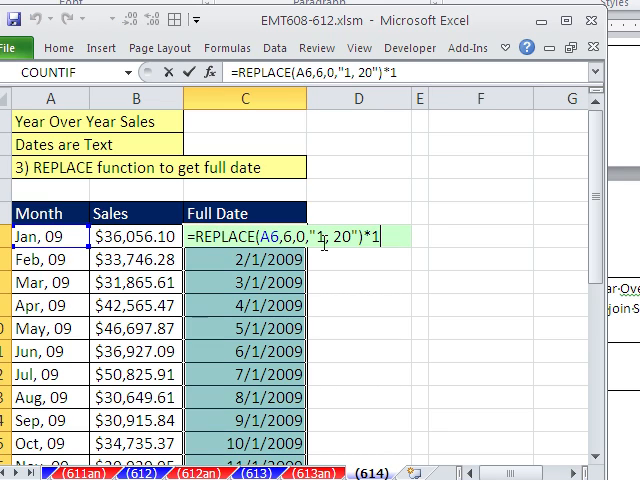
key("BackSpace")
type("--")
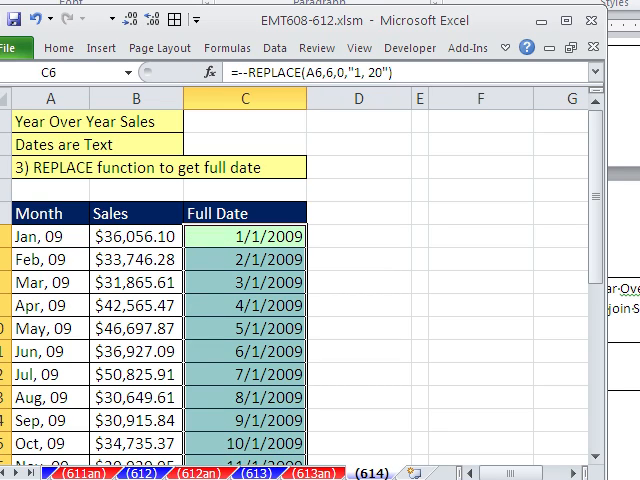
mouse_move(278, 313)
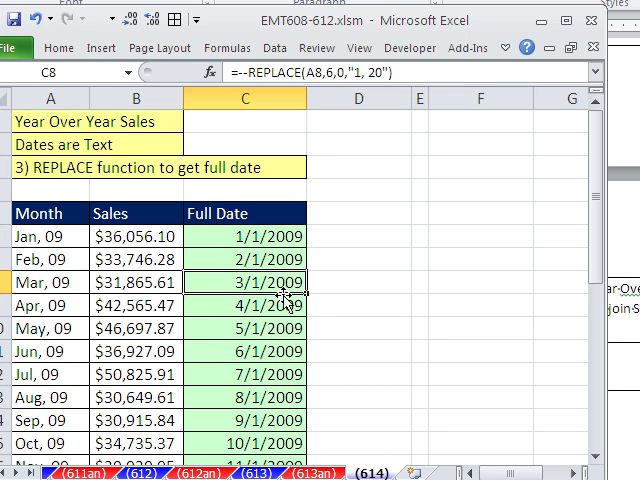
left_click(243, 237)
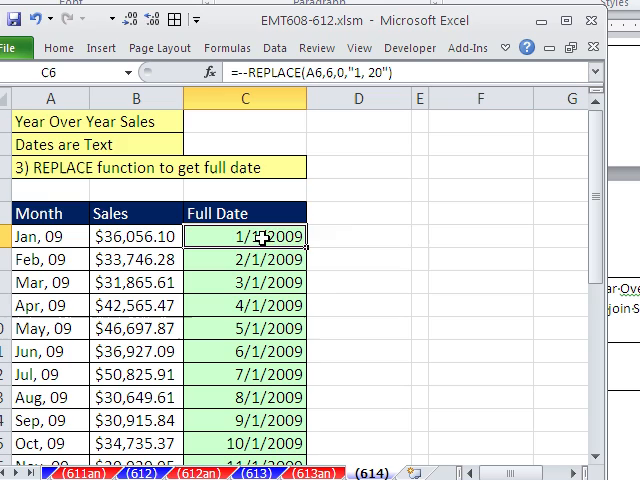
mouse_move(288, 268)
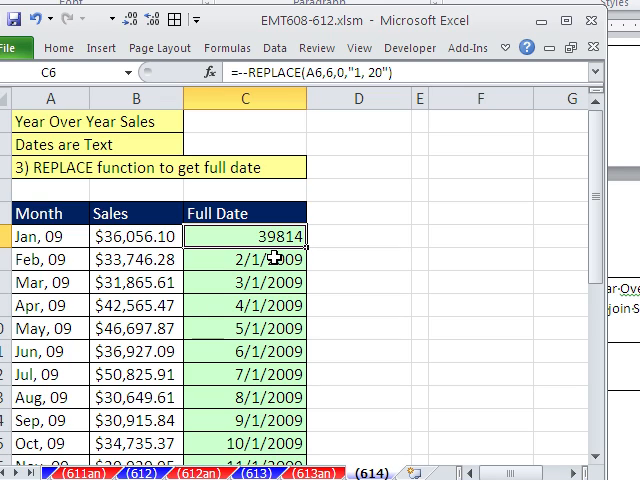
mouse_move(280, 265)
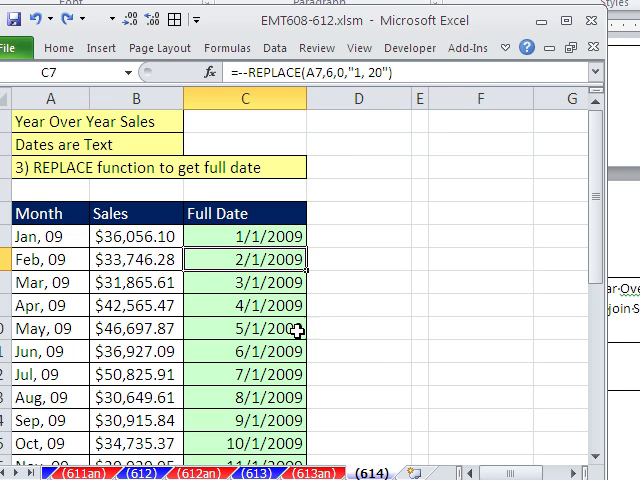
key("alt")
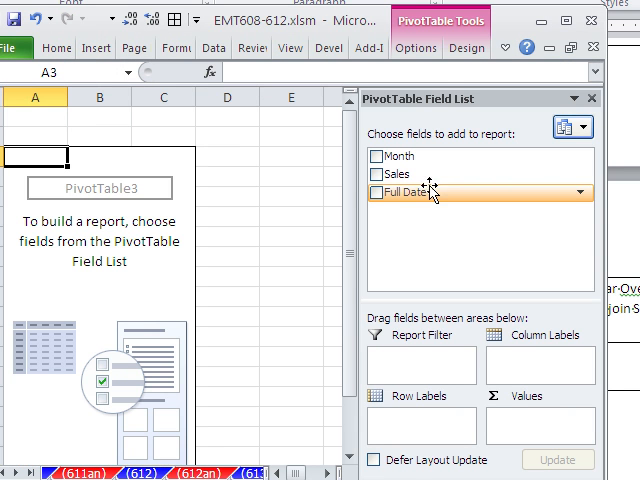
Drag Full Date into the PivotTable's Row Labels area
left_click_drag(415, 192, 405, 405)
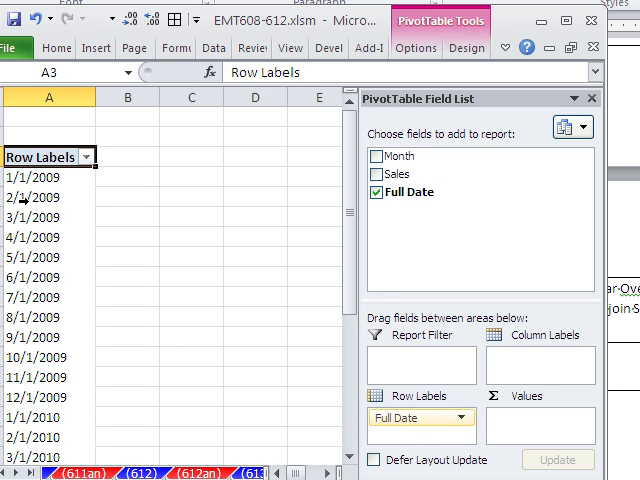
Group the PivotTable's date rows by Months and Years
right_click(48, 197)
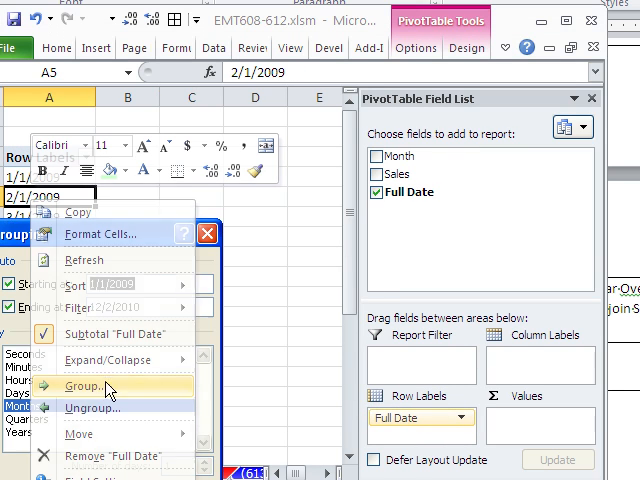
left_click(84, 386)
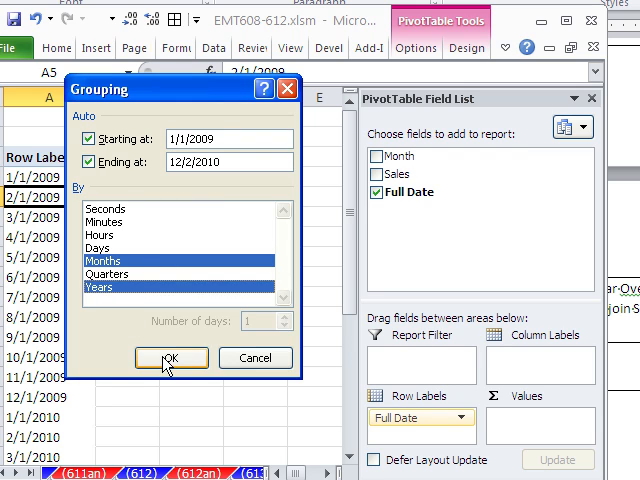
left_click(171, 358)
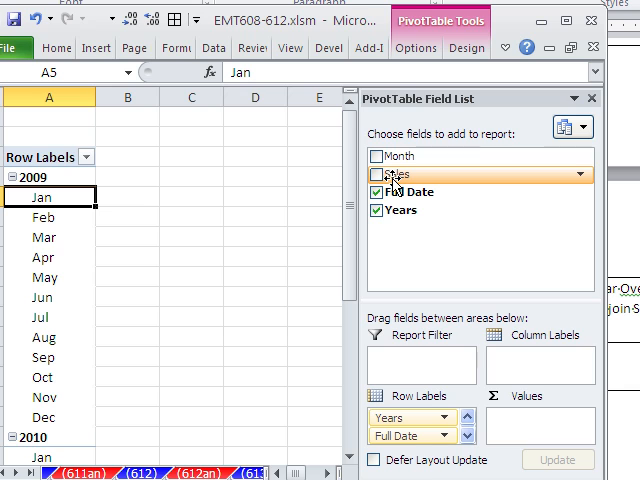
Add Sales to the PivotTable values and close the Field List
left_click(378, 174)
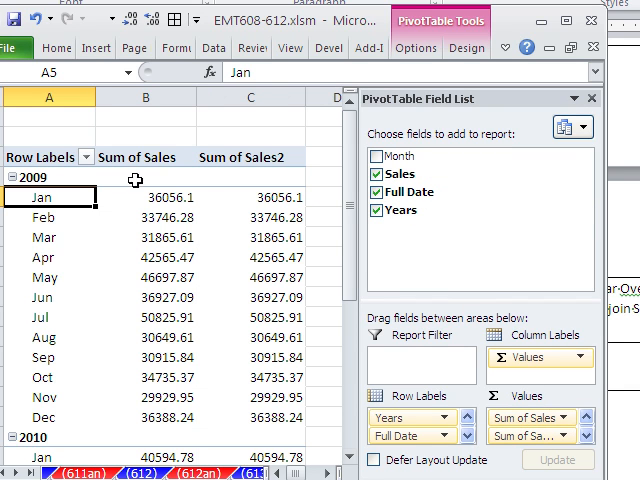
mouse_move(280, 218)
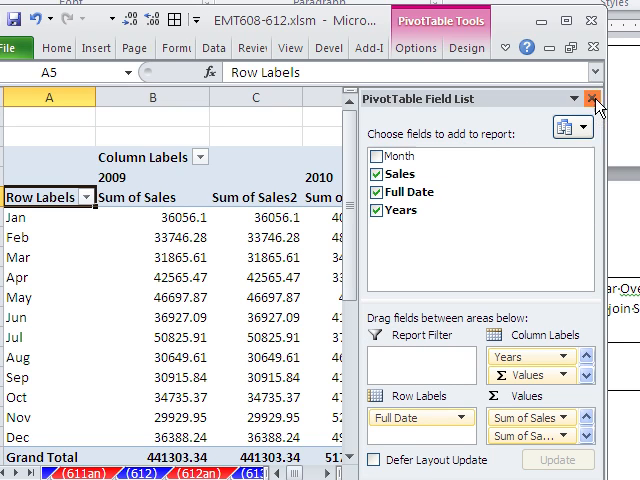
left_click(598, 97)
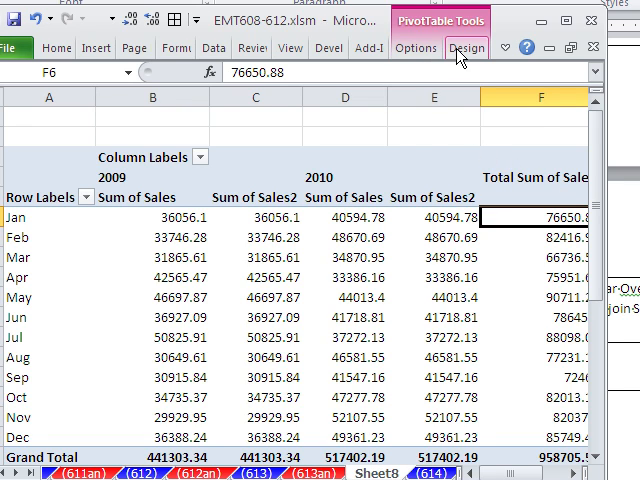
Set Grand Totals to Off for Rows and Columns from the PivotTable Design tab
left_click(62, 95)
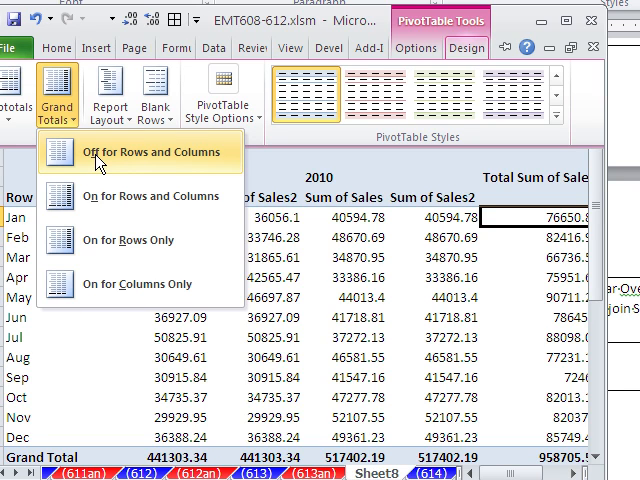
left_click(148, 151)
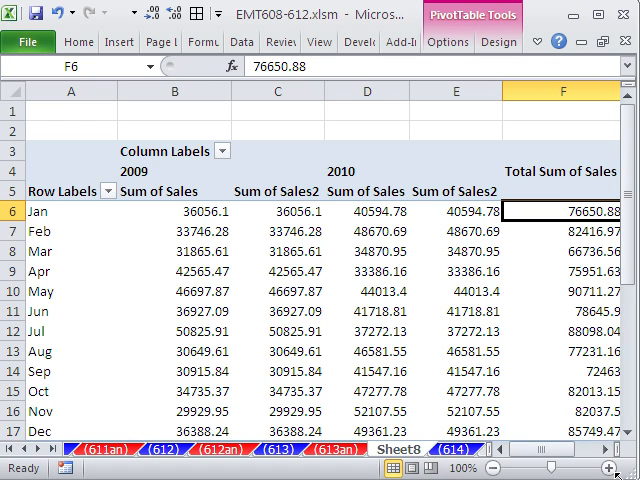
left_click(448, 41)
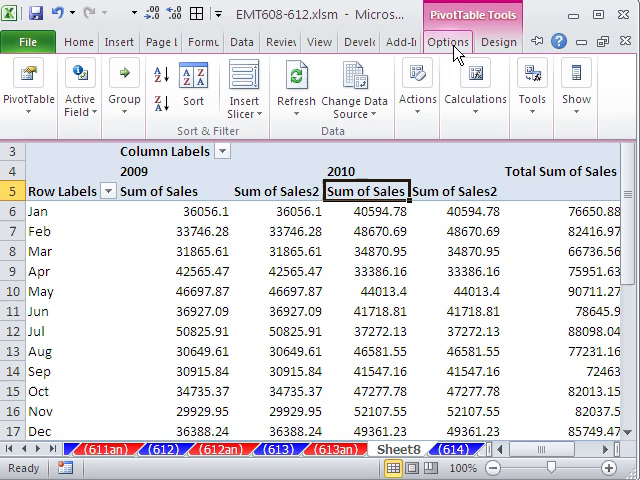
left_click(498, 42)
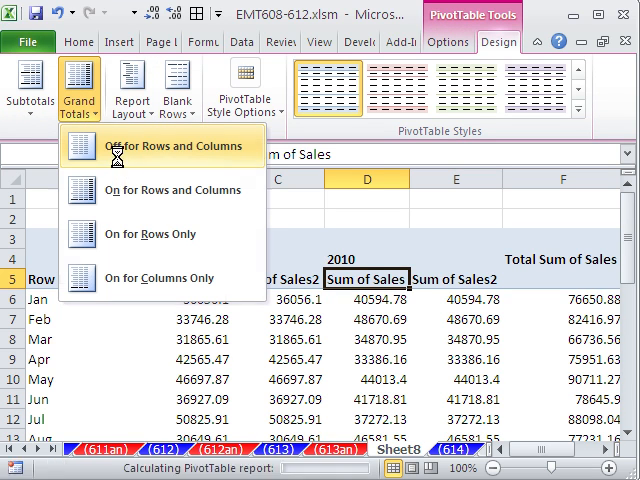
left_click(161, 146)
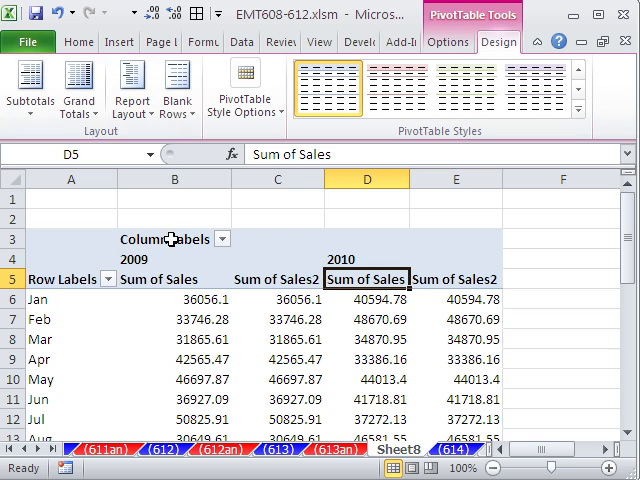
left_click(131, 87)
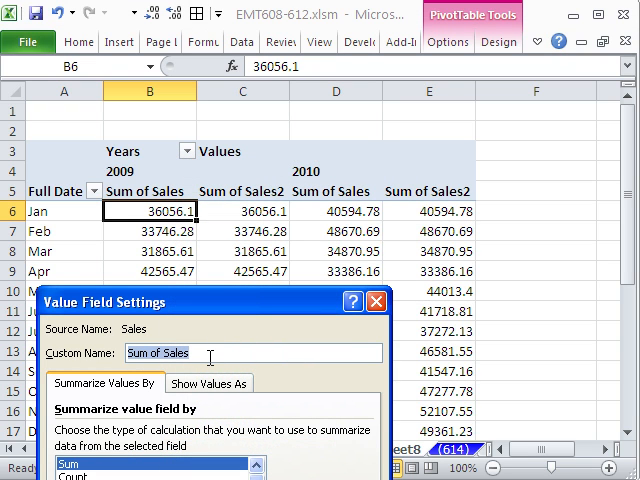
Rename Sum of Sales to 'Sales' and format it as whole-dollar Currency
type("Sales")
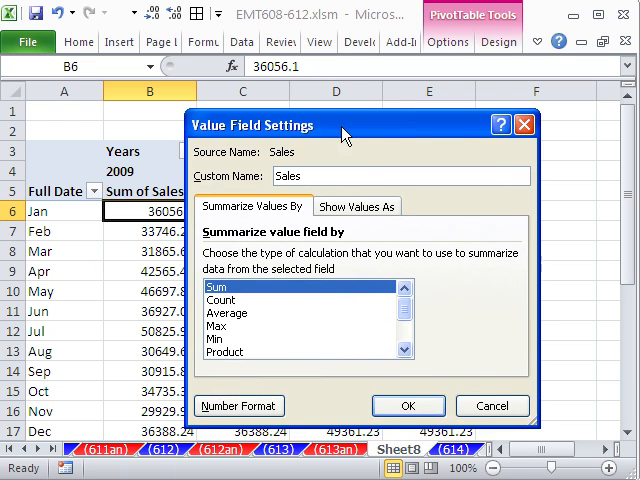
left_click(238, 405)
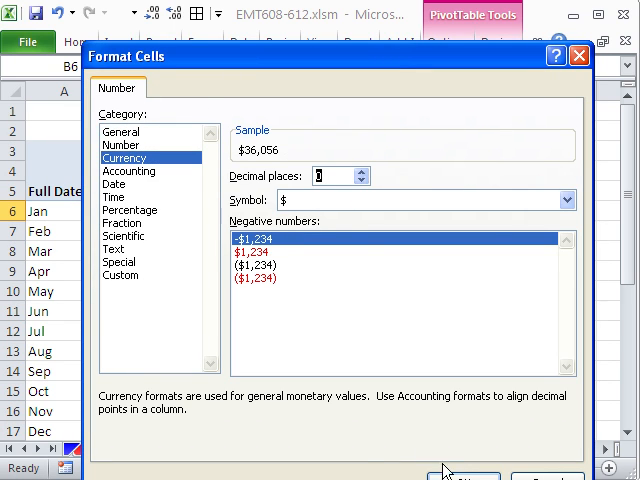
left_click(455, 475)
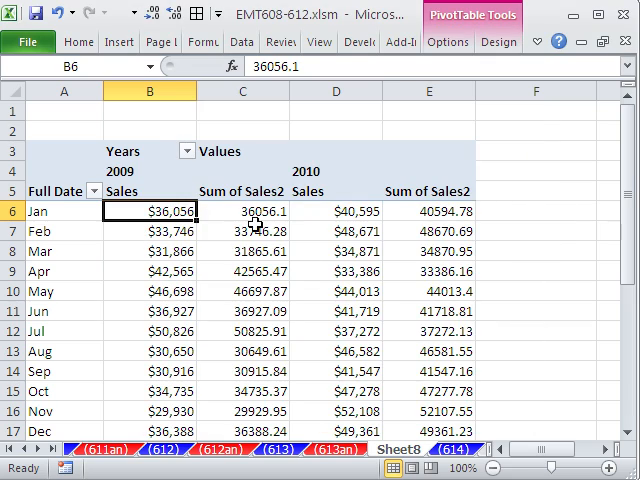
right_click(242, 211)
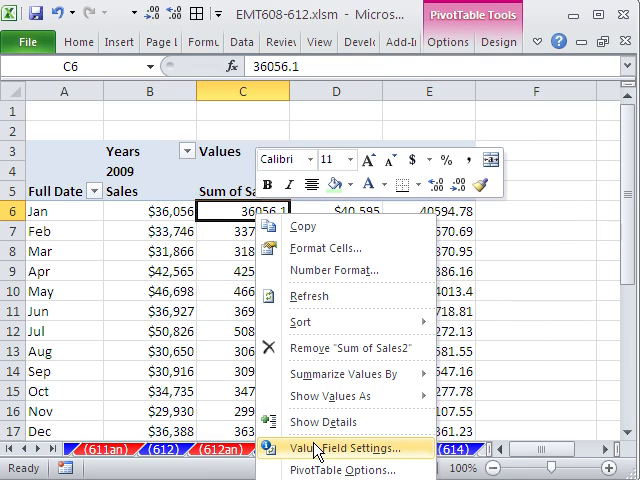
Rename Sum of Sales2 to '% Change' and give it a two-decimal Percentage format
left_click(333, 448)
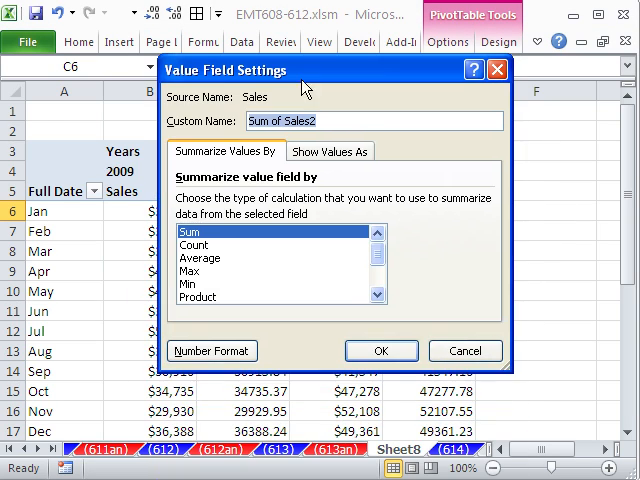
type("% Ch")
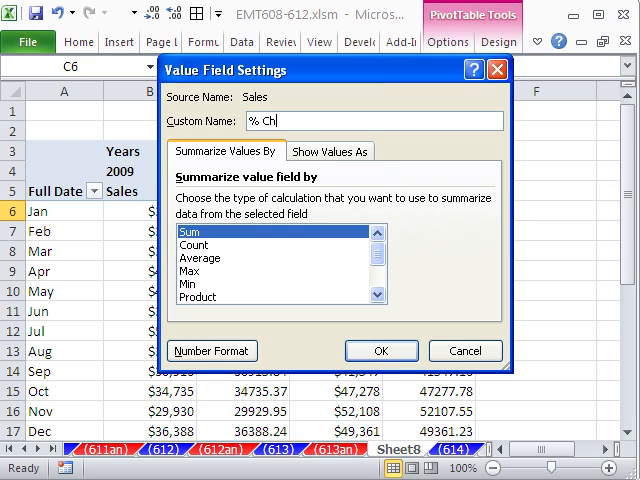
type("ange")
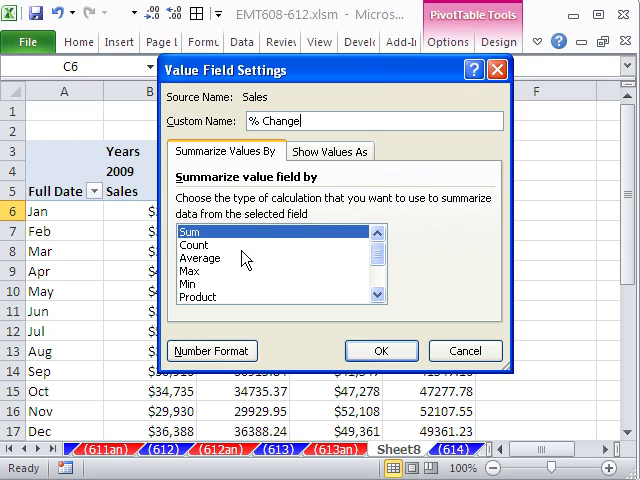
left_click(211, 350)
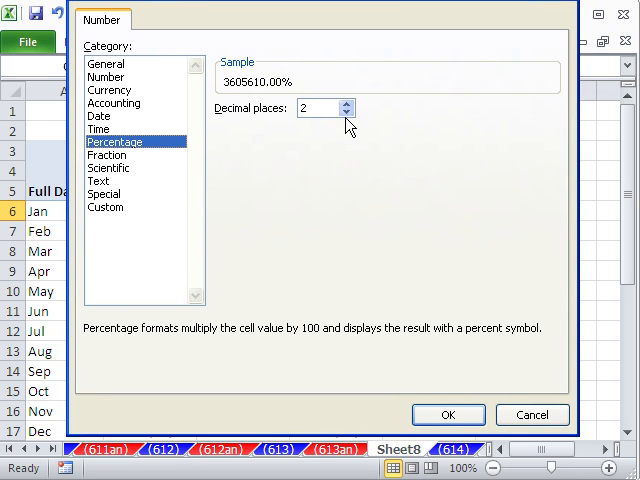
left_click(448, 414)
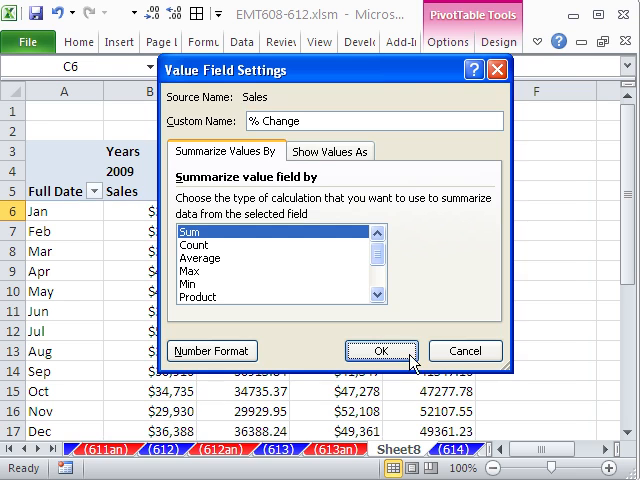
left_click(330, 151)
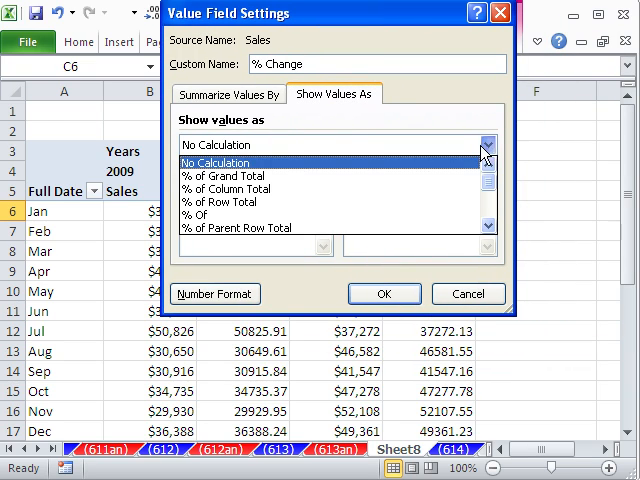
Show % Change as % Difference From, with base field Years and base item 2009
scroll("down", 3)
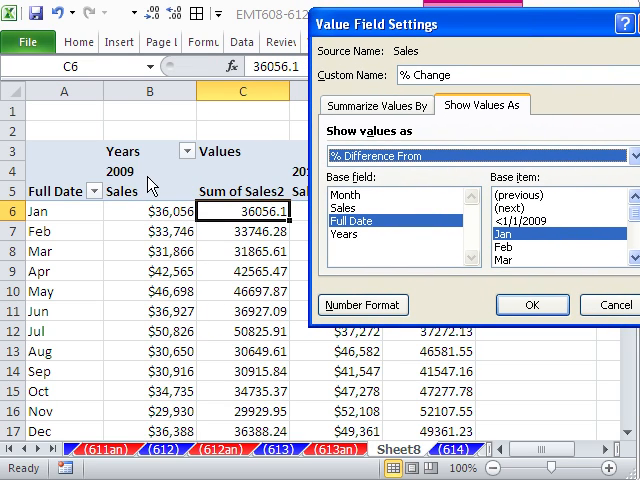
mouse_move(358, 246)
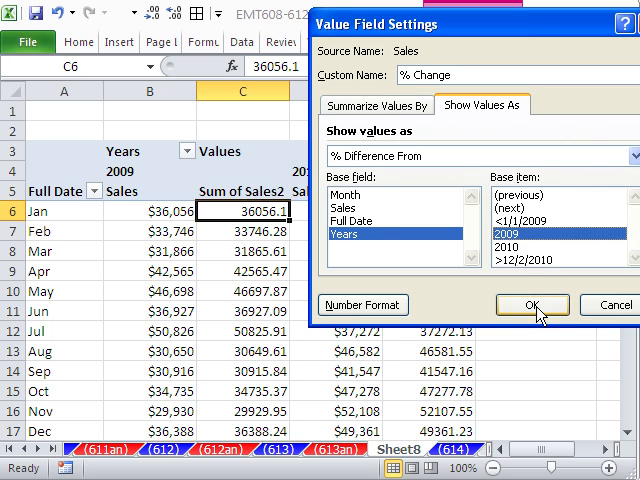
left_click(532, 305)
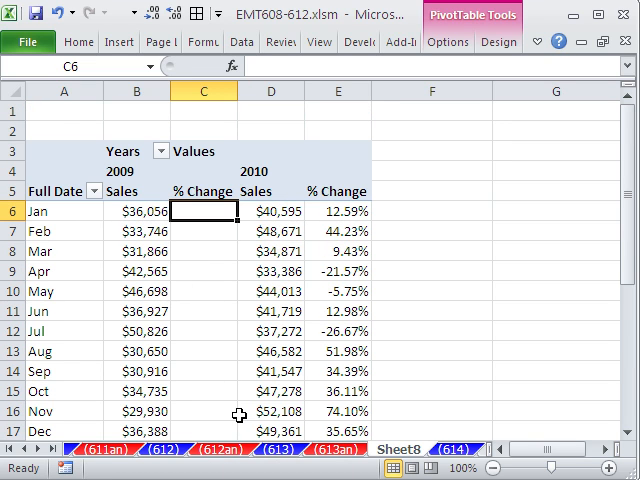
mouse_move(170, 269)
type("PT(% Change Month)")
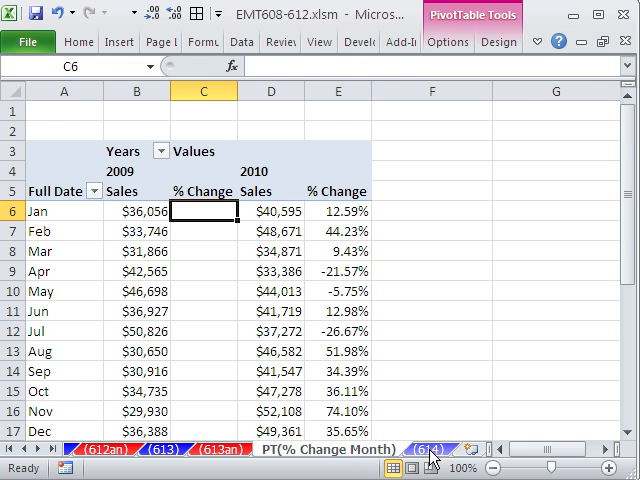
On the (614) sheet, inspect C7's formula =--REPLACE(A7,6,0,"1, 20")
left_click(428, 449)
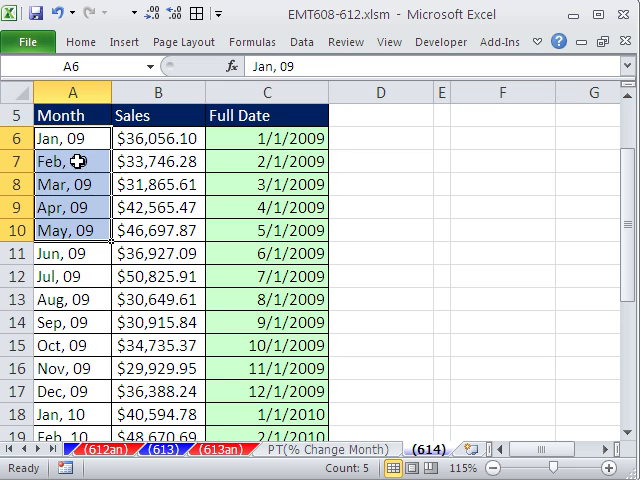
type("=--REPLACE(A7,6,0,\"1, 20\")")
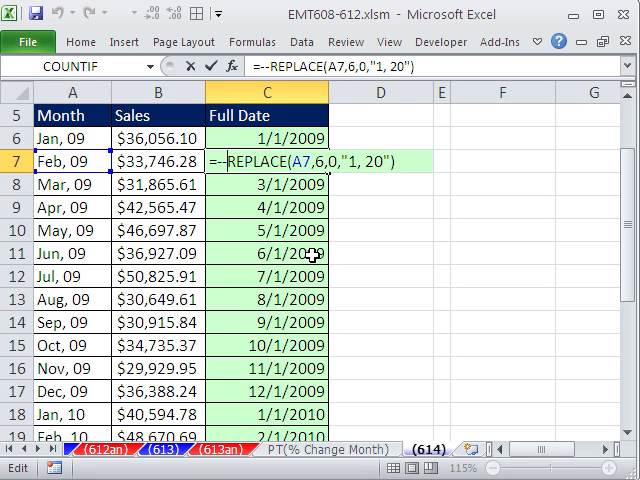